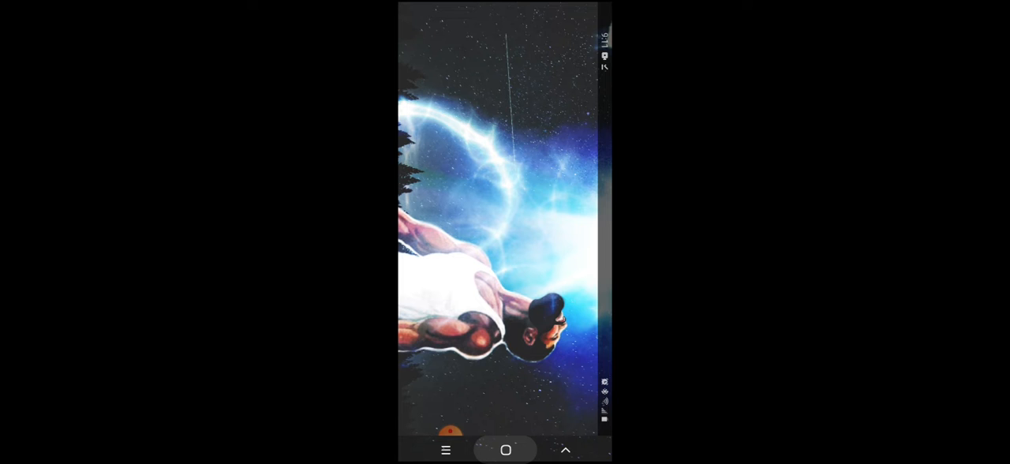
- Return from the Android home screen to the Chrome tab showing 2 Peter 3 in the KJV
{"action": "left_click", "coordinate": [504, 450]}
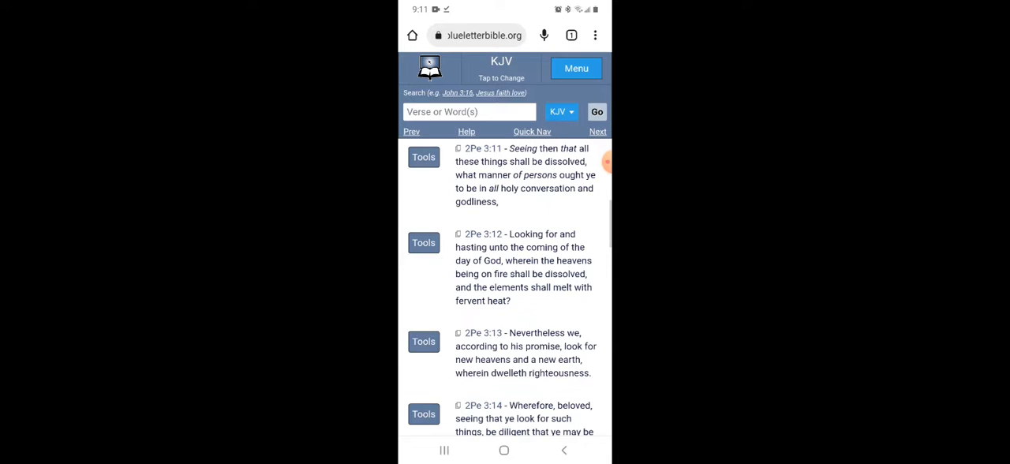
- From the 2Pe 3:11 interlinear, go to the Strong's G391 entry beside 'conversation'
{"action": "scroll", "scroll_direction": "up", "scroll_amount": 3}
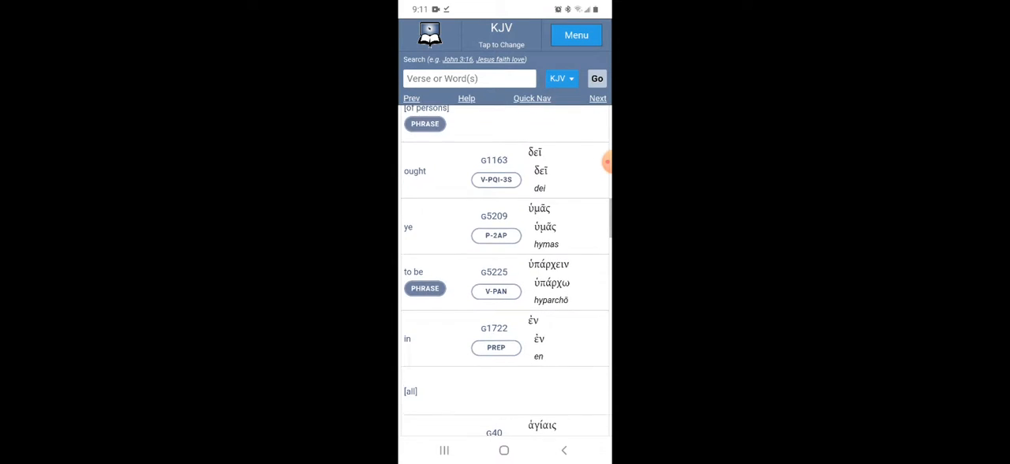
{"action": "scroll", "scroll_direction": "down", "scroll_amount": 3}
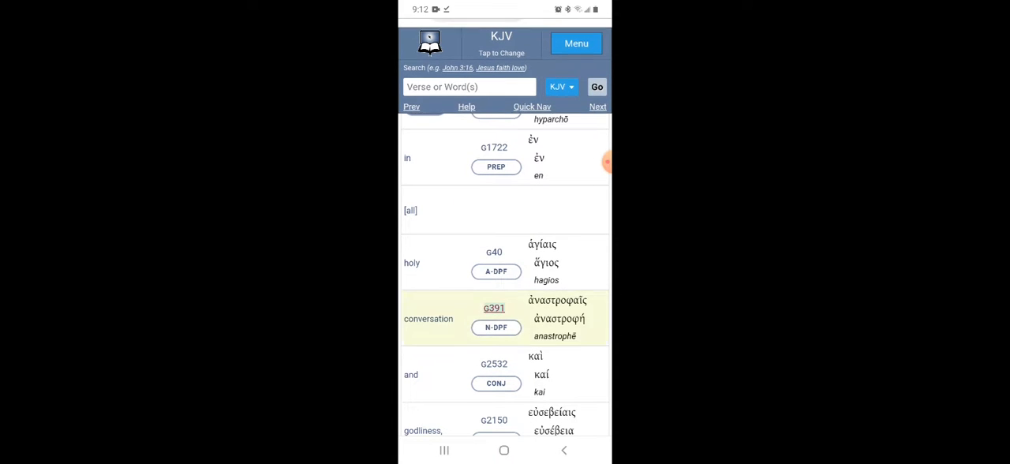
{"action": "left_click", "coordinate": [494, 308]}
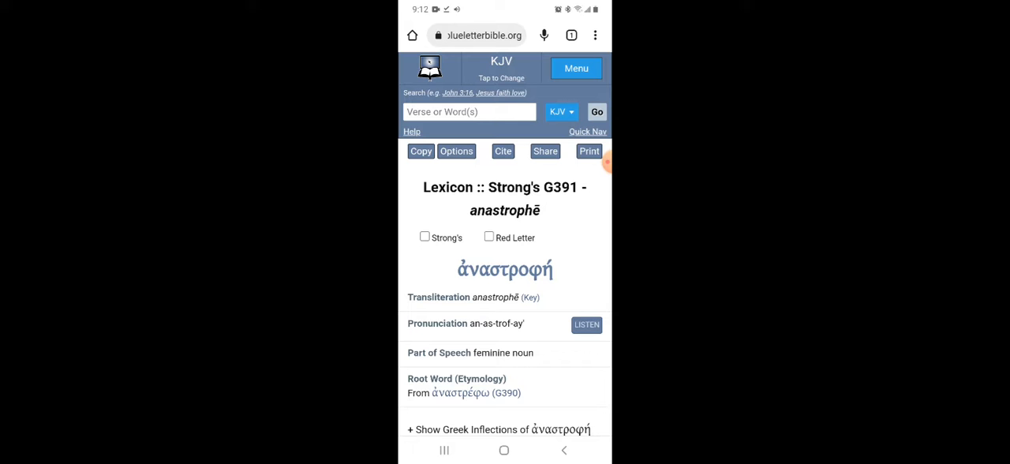
- Expand Strong's Info for anastrophē: behavior/conversation, 13 KJV uses as 'conversation'
{"action": "scroll", "scroll_direction": "down", "scroll_amount": 3}
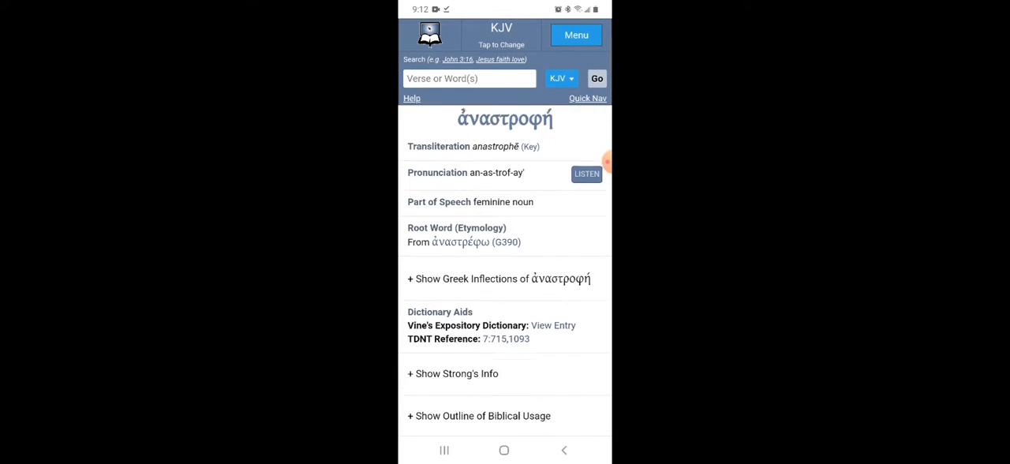
{"action": "left_click", "coordinate": [453, 373]}
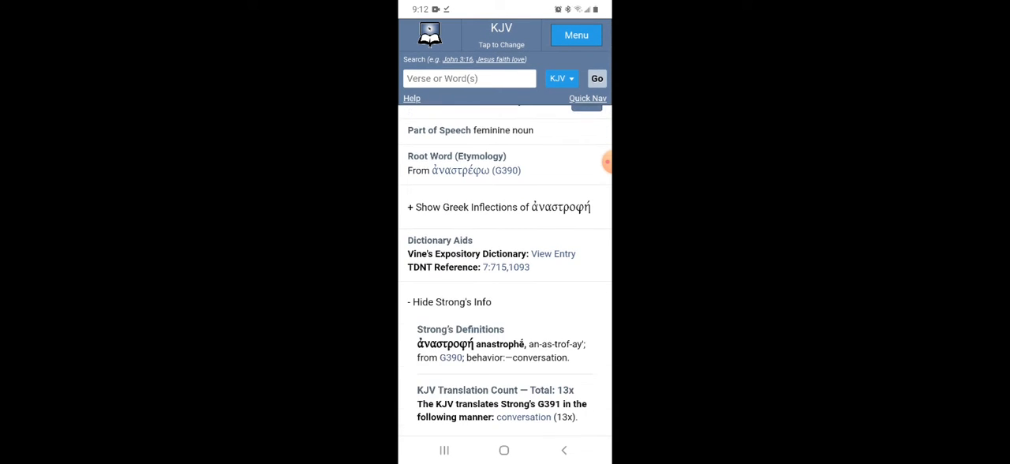
{"action": "scroll", "scroll_direction": "down", "scroll_amount": 3}
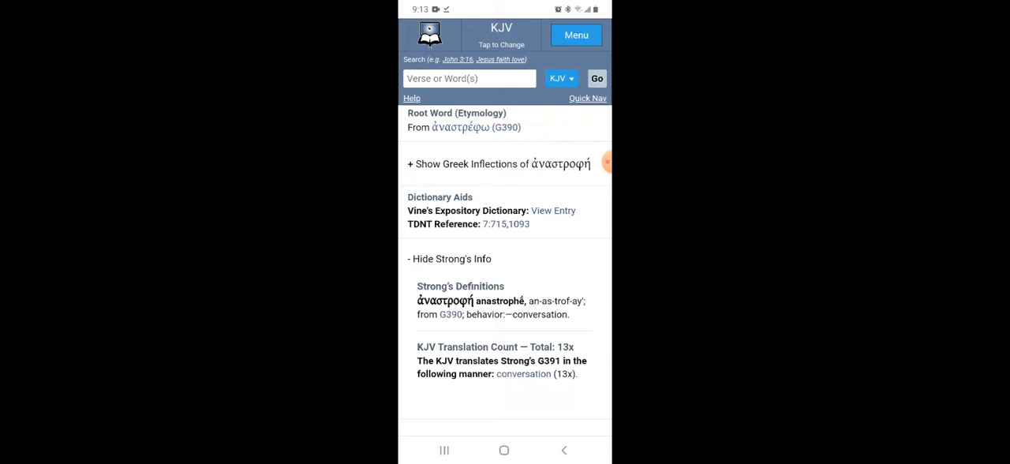
- Scroll to the Outline of Biblical Usage: manner of life, conduct, behaviour, deportment
{"action": "scroll", "scroll_direction": "down", "scroll_amount": 3}
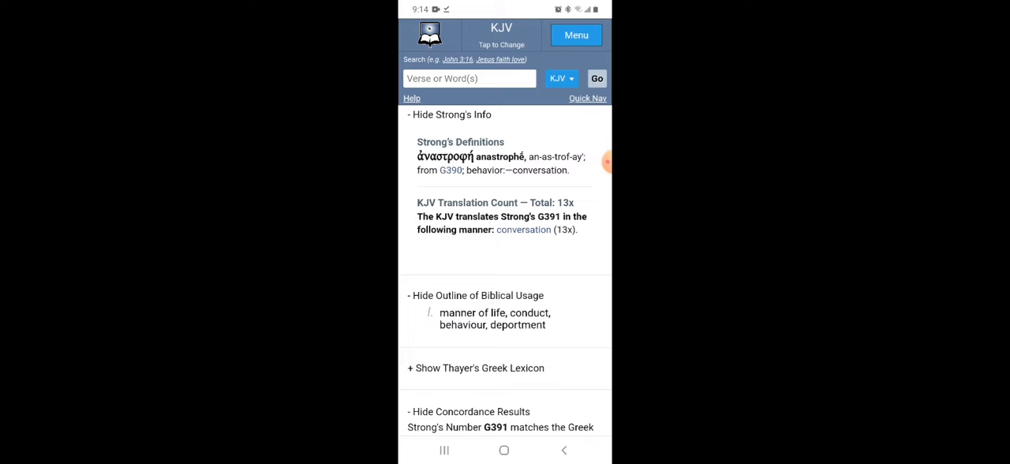
{"action": "scroll", "scroll_direction": "down", "scroll_amount": 3}
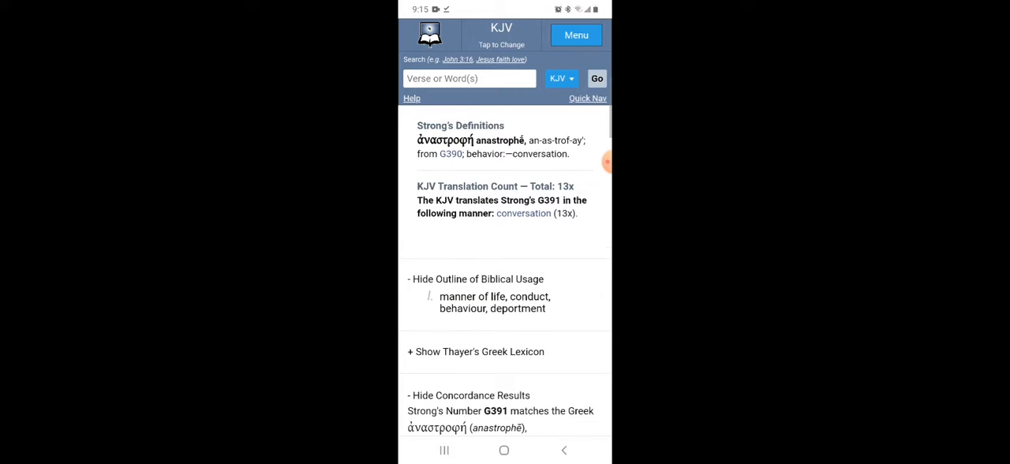